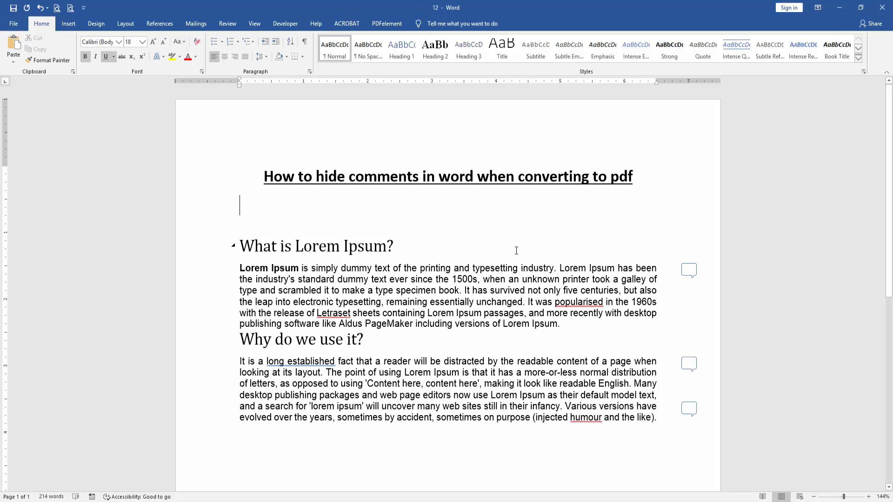
Delete all comments in the document via Review's Delete All Comments, then go to File.
click(688, 270)
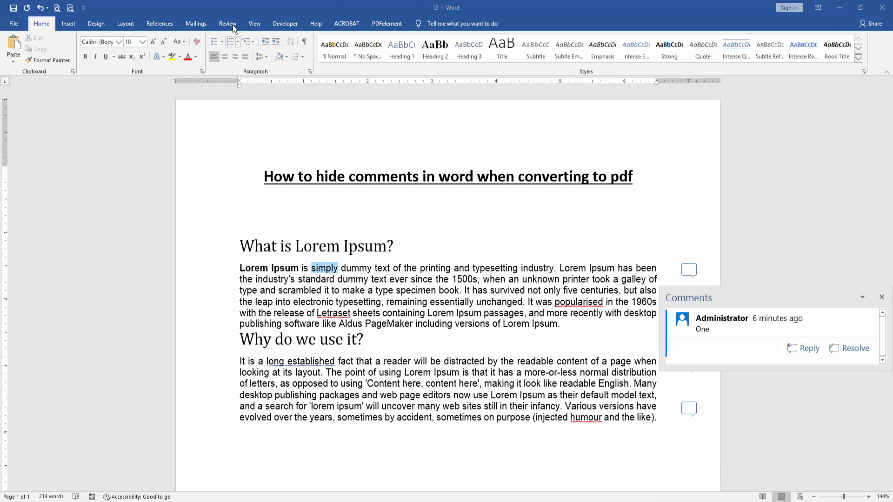
click(227, 24)
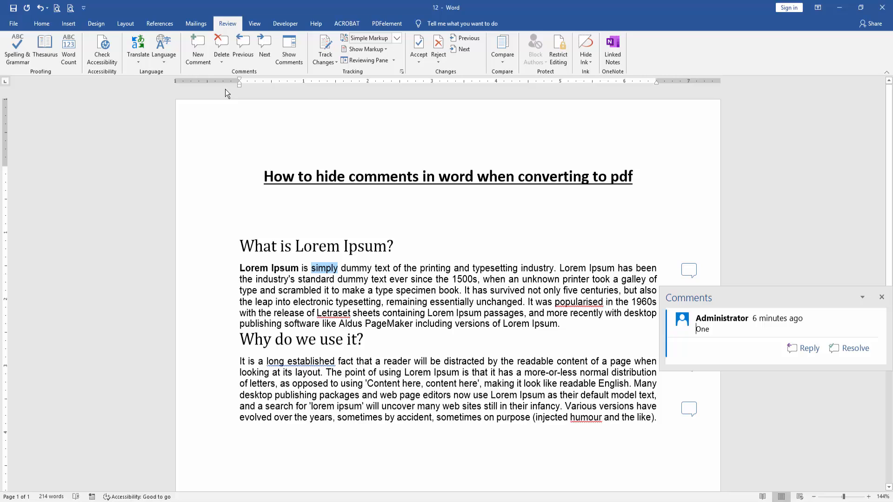
click(221, 48)
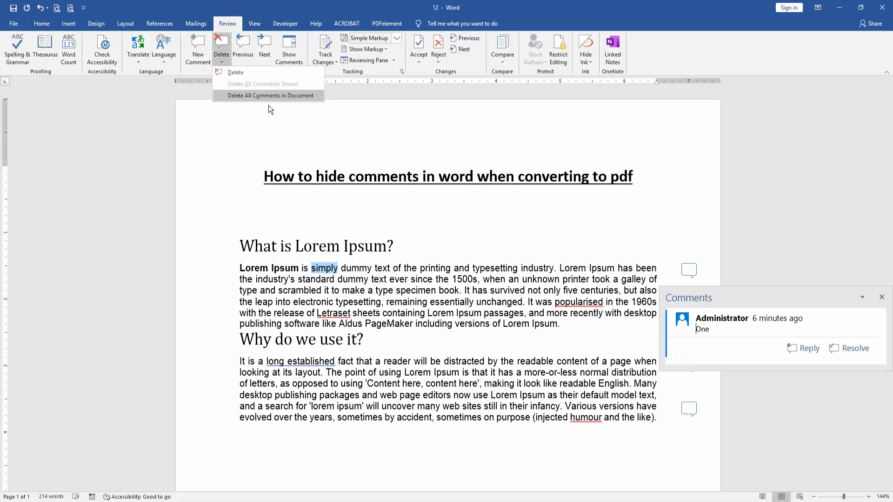
click(269, 94)
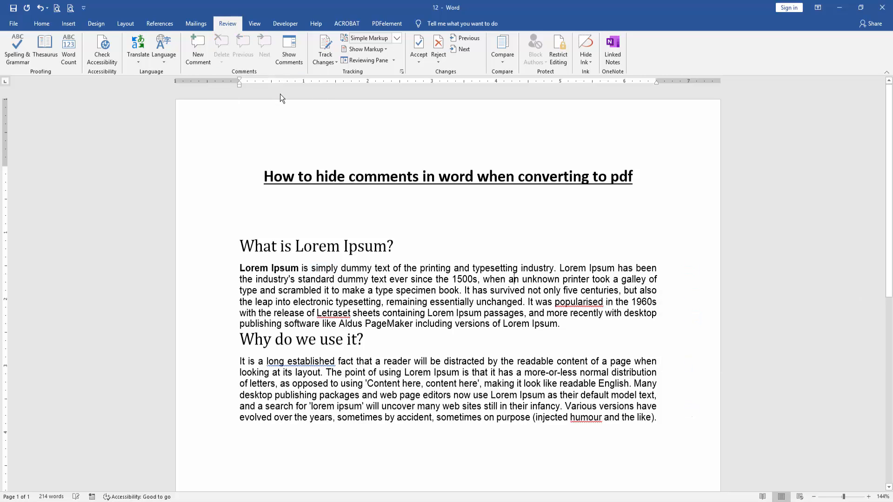
click(13, 24)
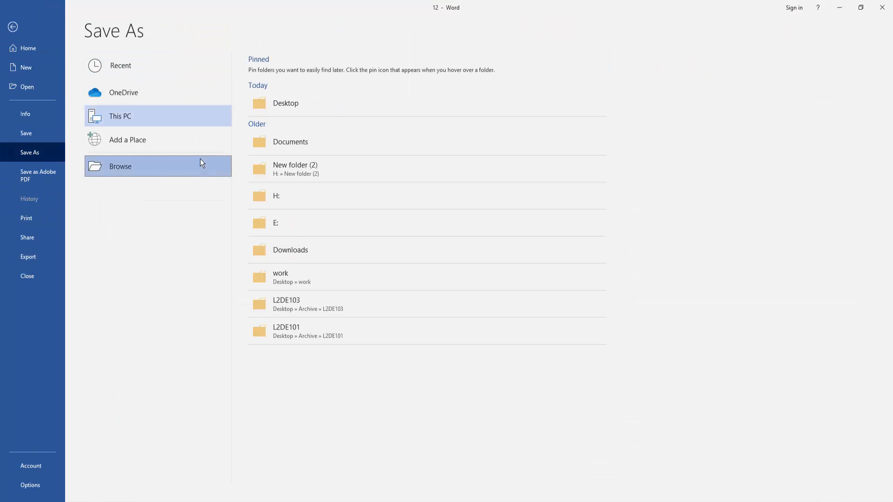
Browse for a save location and replace the file name with '00'.
click(120, 167)
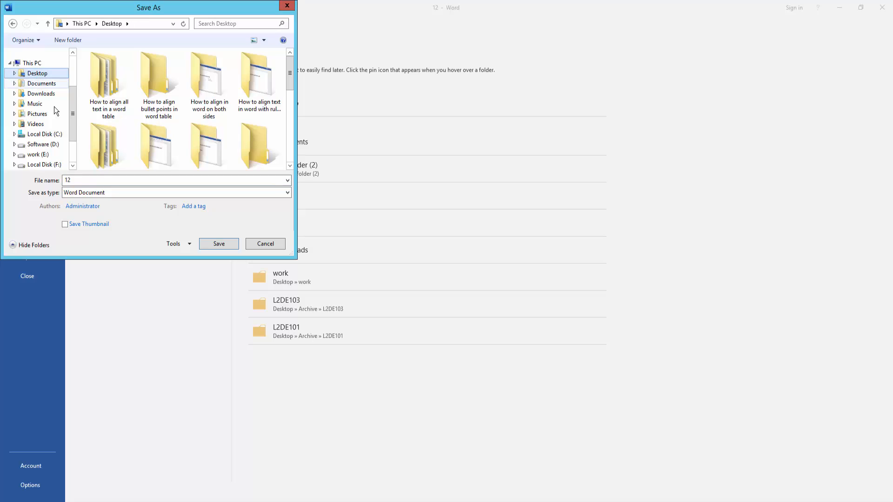
click(171, 180)
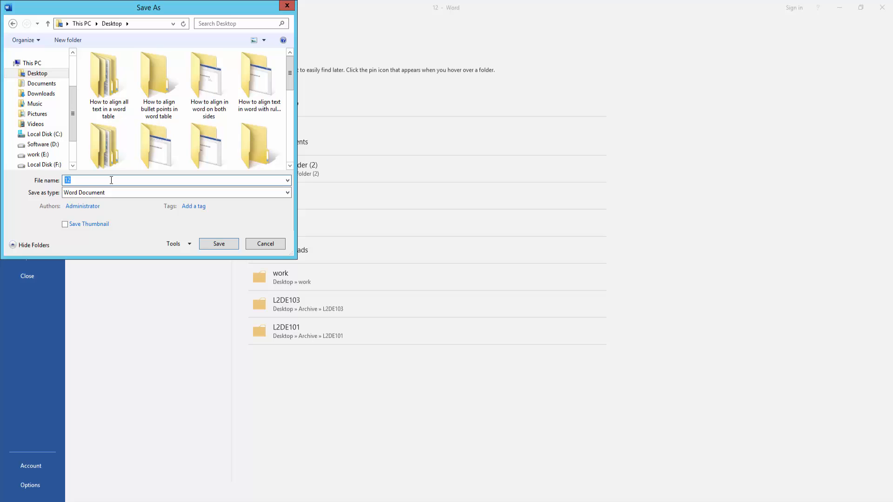
text(00)
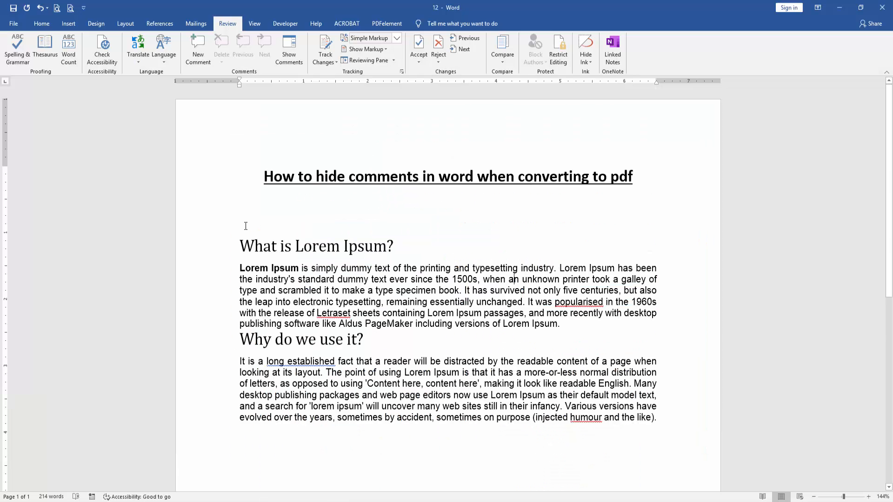
Return to the Home ribbon on the comment-free document.
click(41, 23)
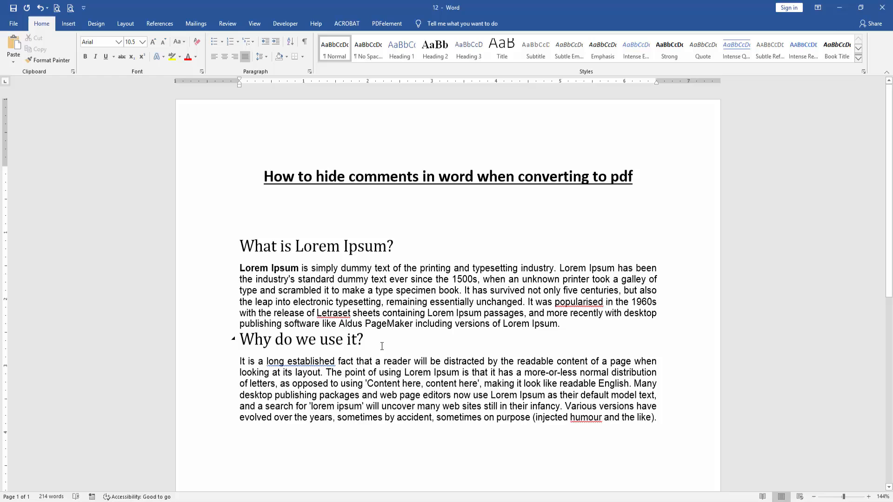